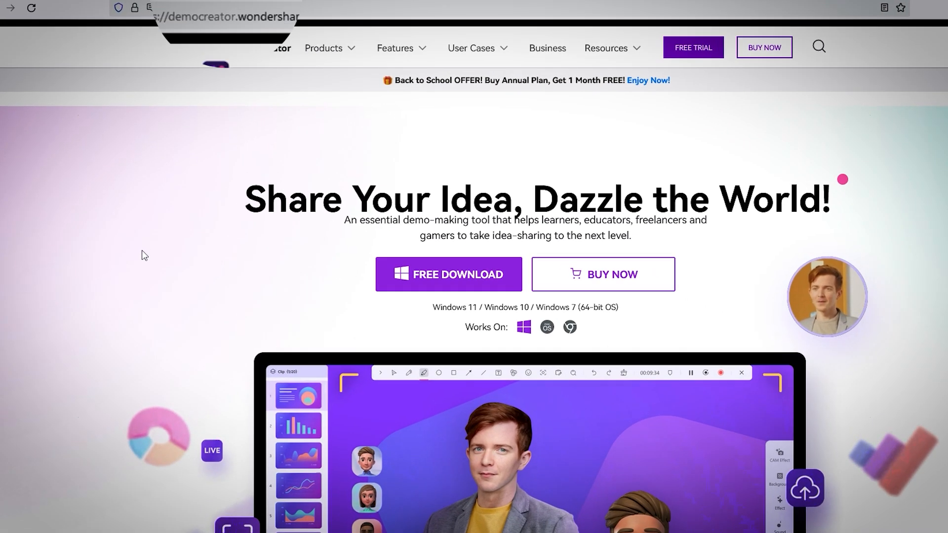
# Switch the Recording Scheme from Export Express to Edit Recordings so footage lands in the editor.
pyautogui.click(226, 20)
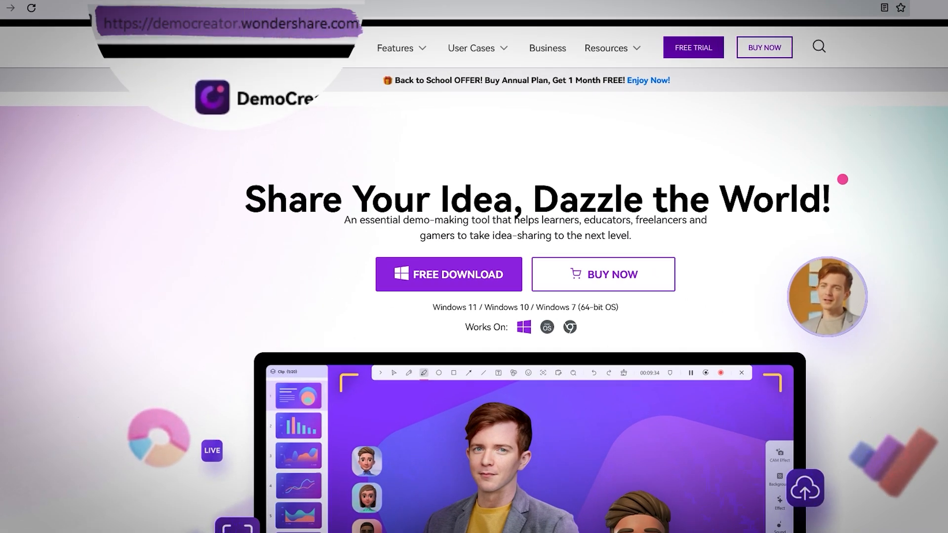
pyautogui.click(449, 274)
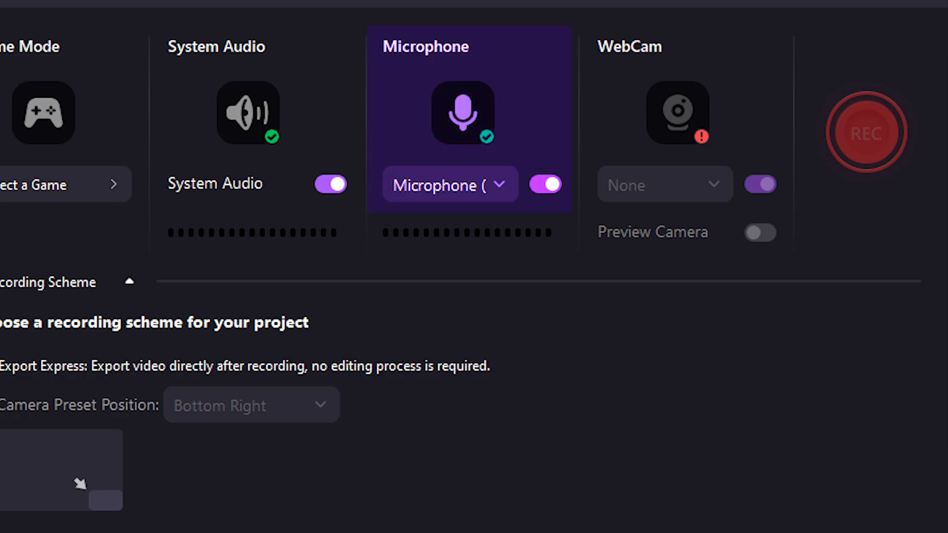
pyautogui.click(684, 113)
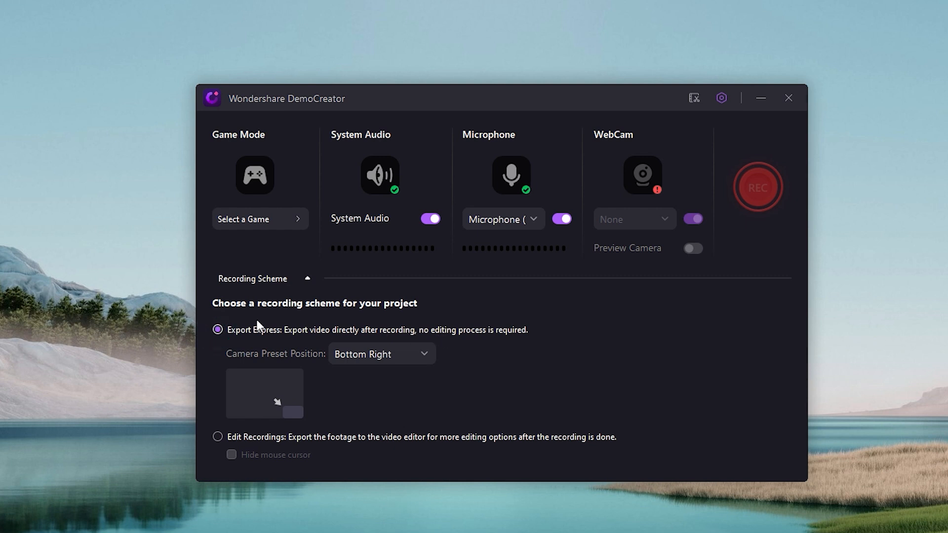
pyautogui.moveTo(460, 407)
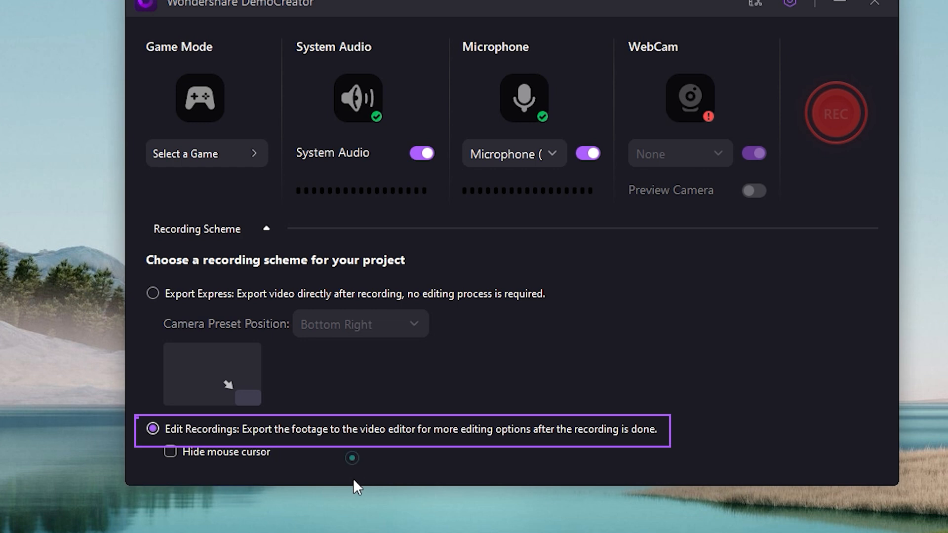
pyautogui.click(834, 114)
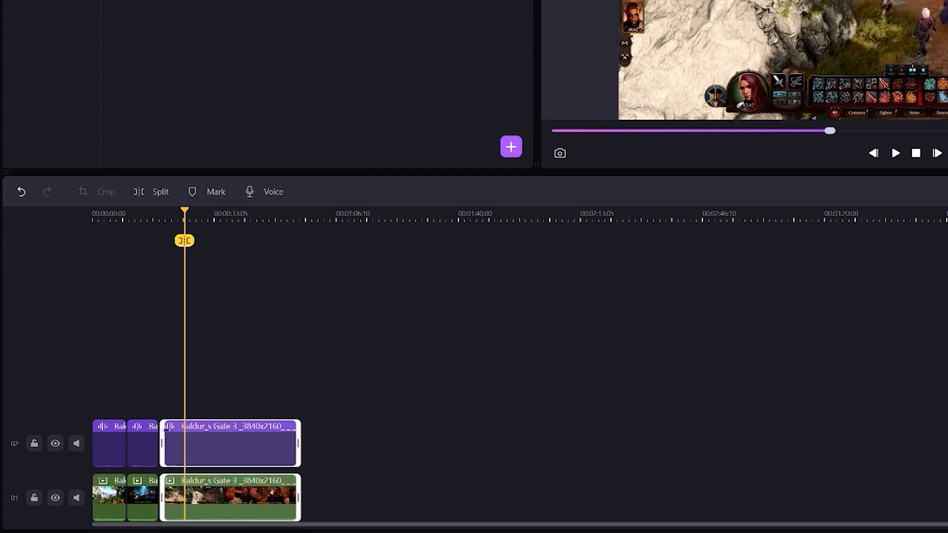
# Split the webcam overlay clip at the playhead and delete the unwanted piece.
pyautogui.click(154, 211)
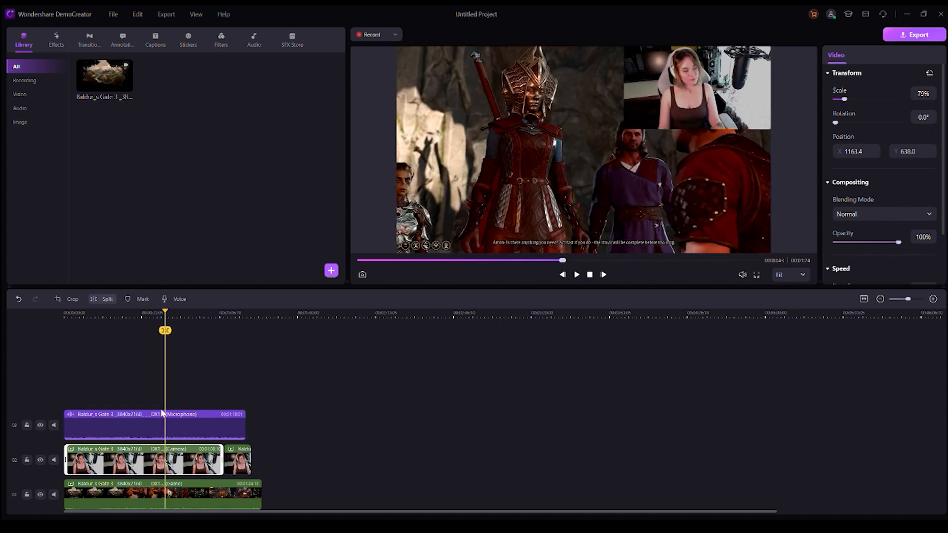
pyautogui.click(106, 299)
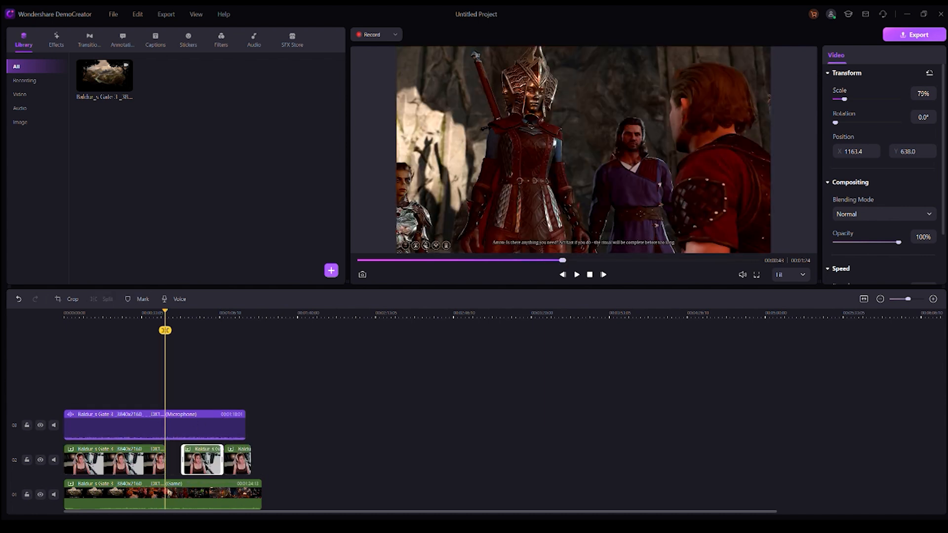
pyautogui.click(89, 39)
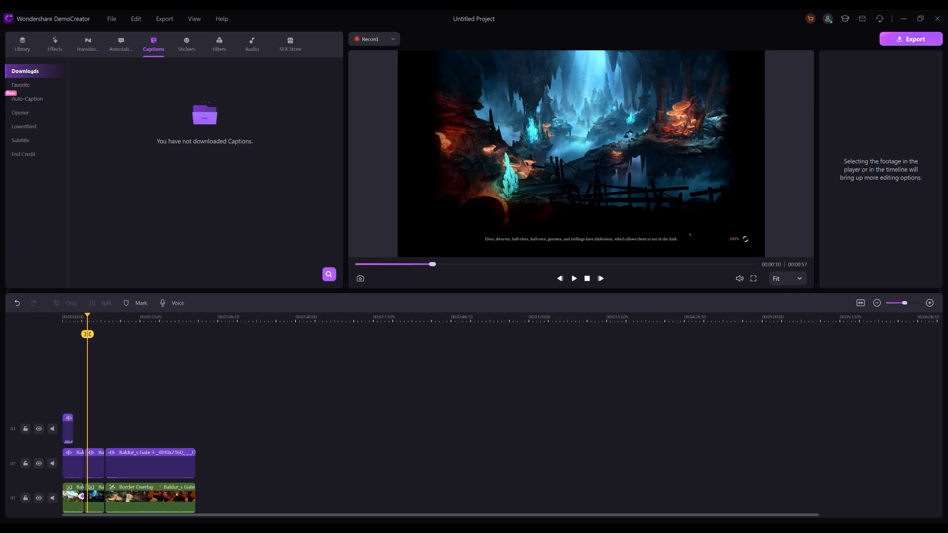
# Add Subtitle 1 from Captions as a ~48-second caption clip on a new track above the footage.
pyautogui.click(27, 98)
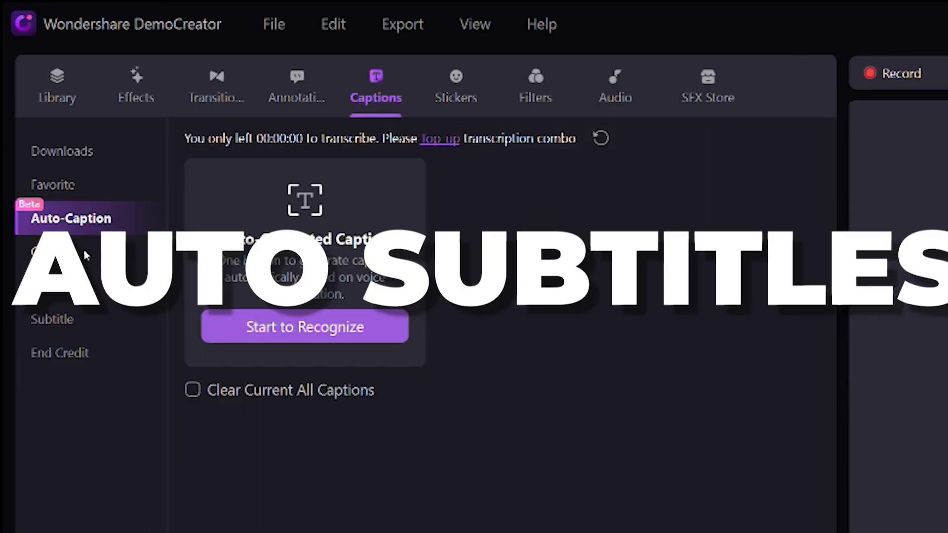
pyautogui.click(53, 319)
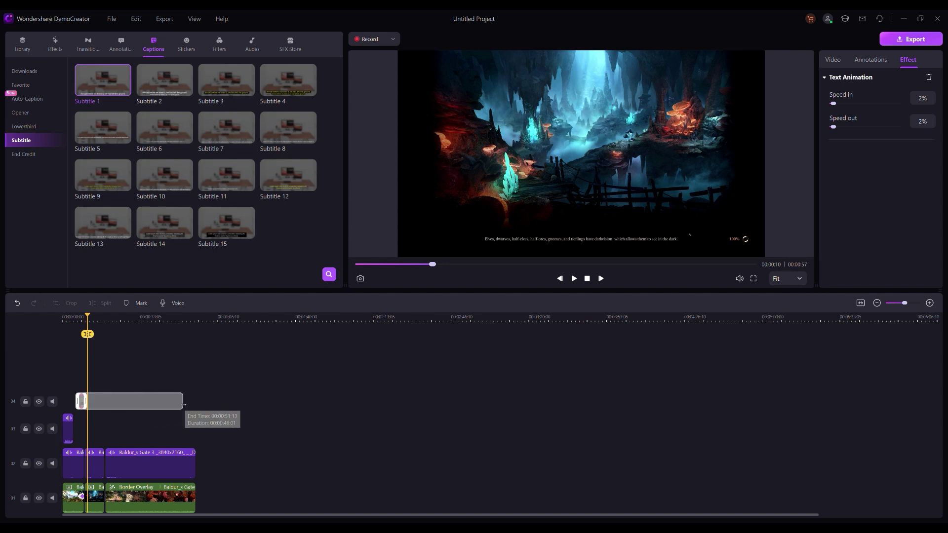
pyautogui.click(27, 98)
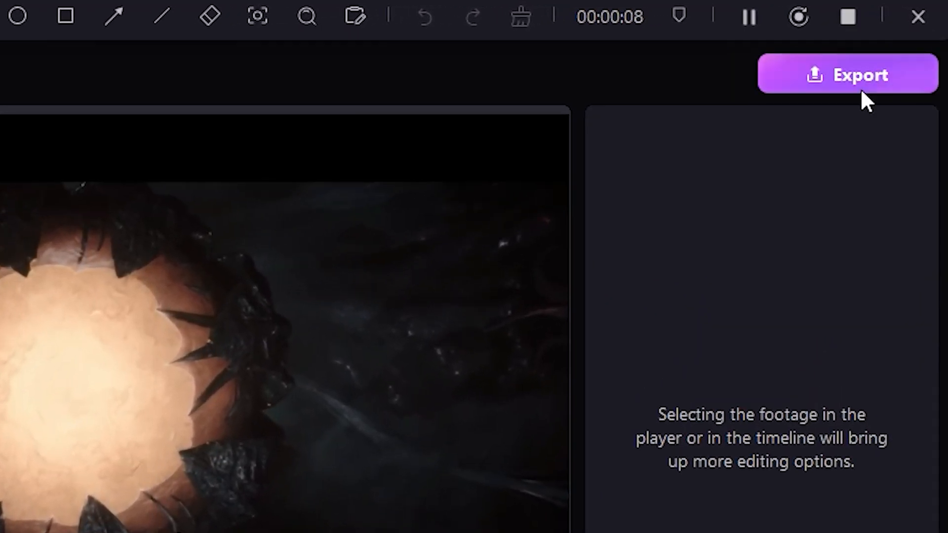
# Export to This PC as 'Gaming episode 1' MP4 in D:\exp with the High preset.
pyautogui.click(847, 75)
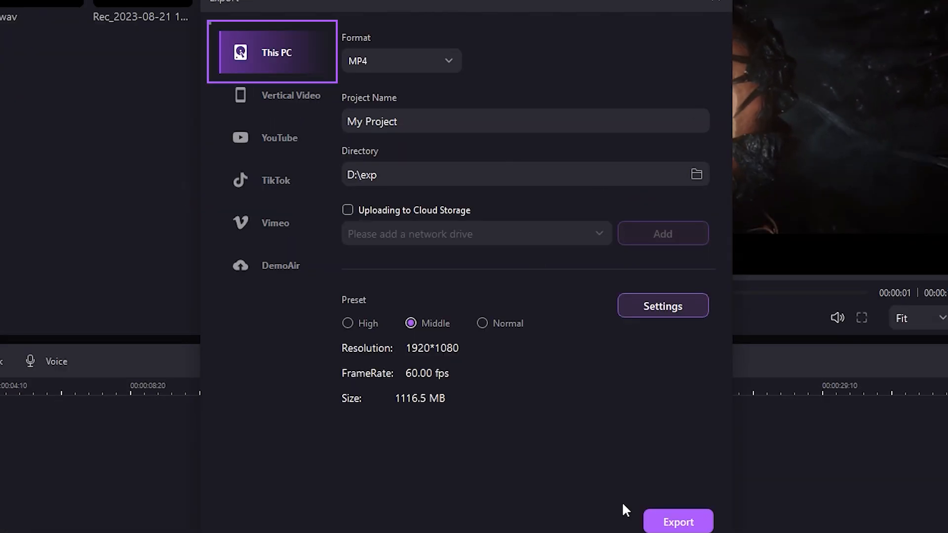
pyautogui.click(273, 137)
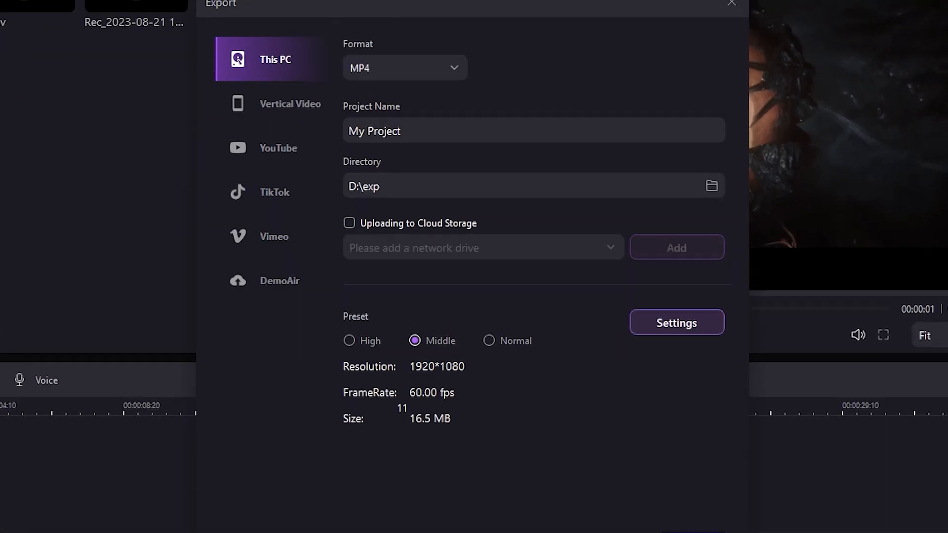
pyautogui.write('Gaming episode 1')
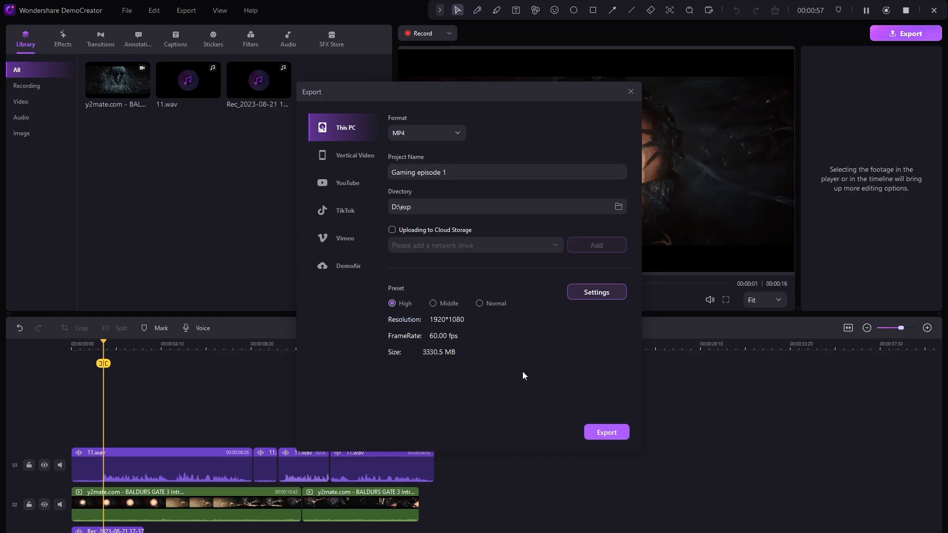
pyautogui.click(630, 92)
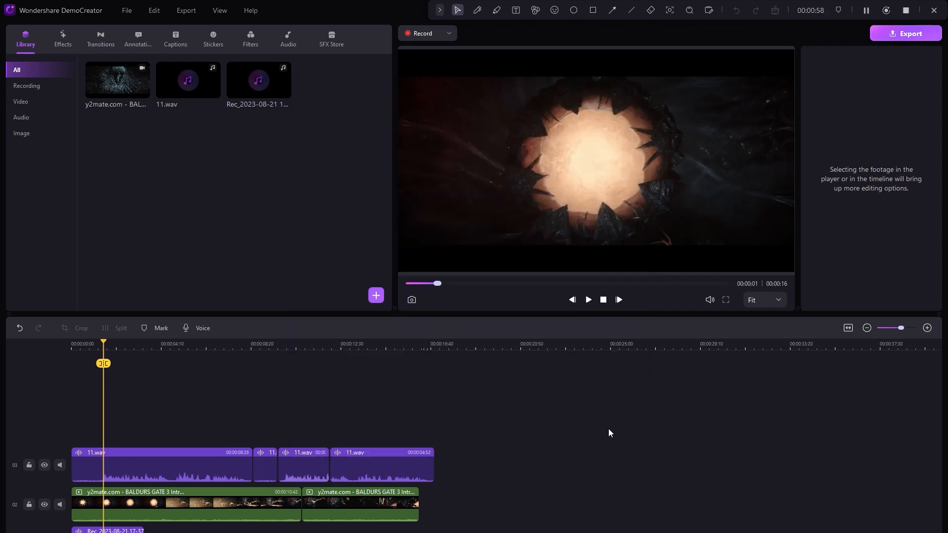
# After conversion finishes, show Gaming episode 1.mp4 in the D:\exp folder in File Explorer.
pyautogui.click(905, 33)
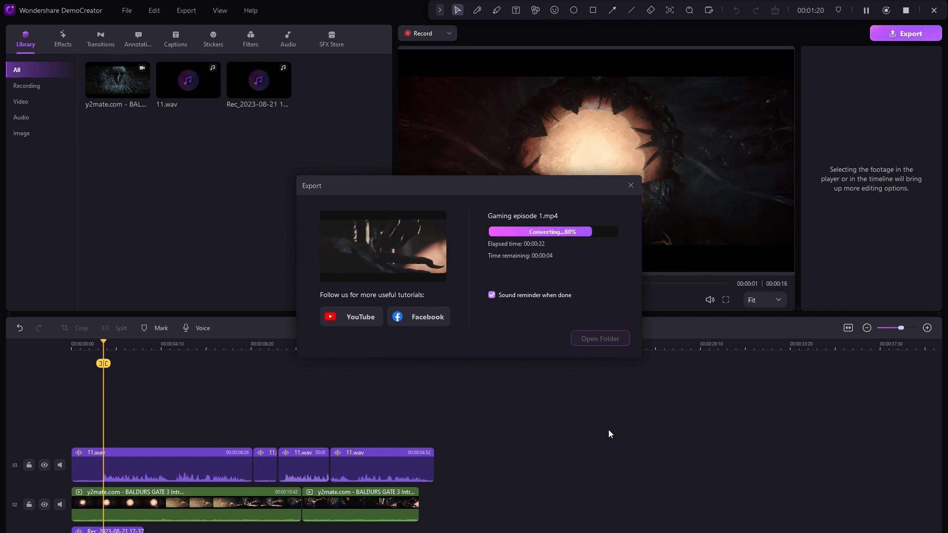
pyautogui.click(599, 338)
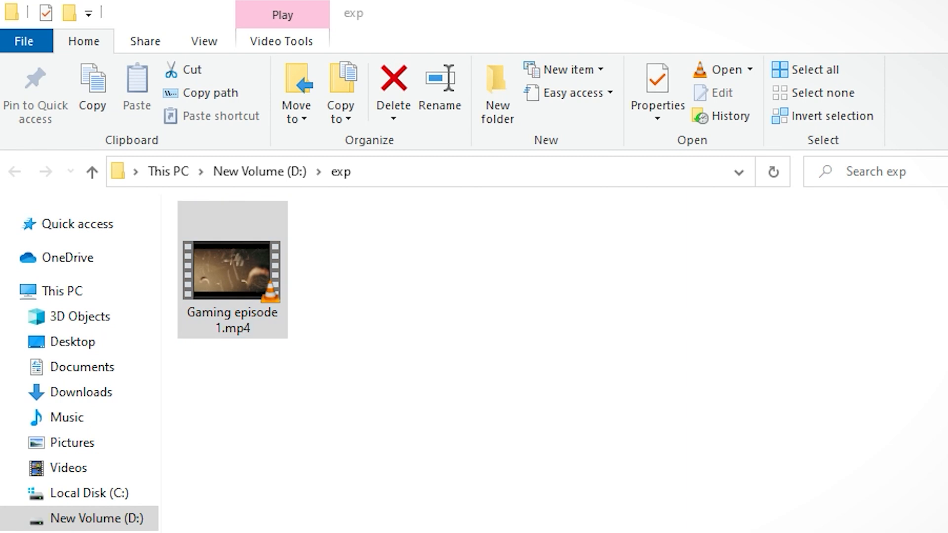